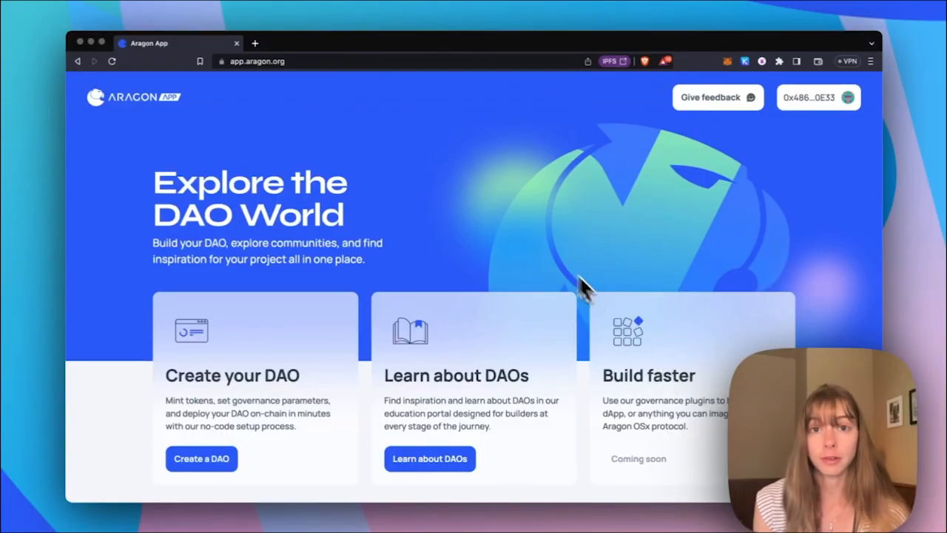
Scroll the blockchain step, keeping Polygon on mainnet selected for the new DAO.
scroll(down, 3)
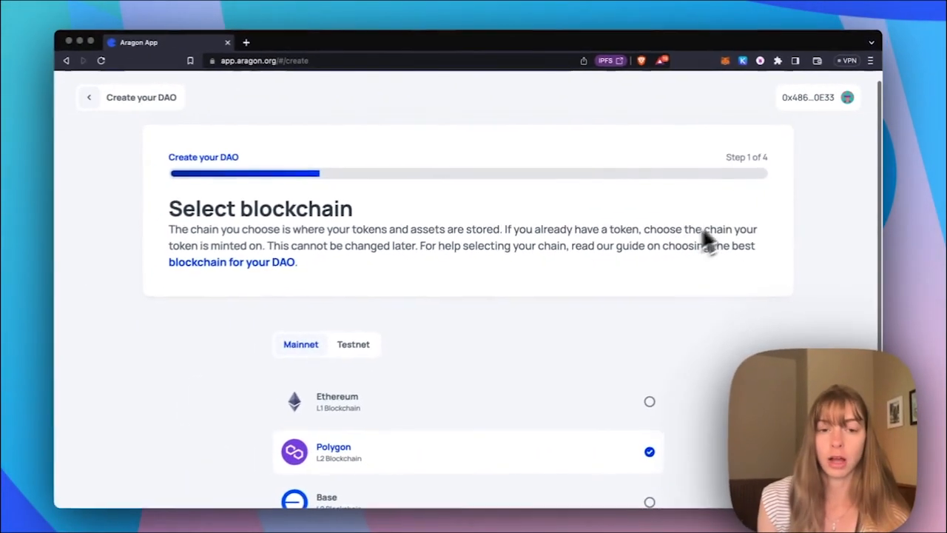
scroll(down, 3)
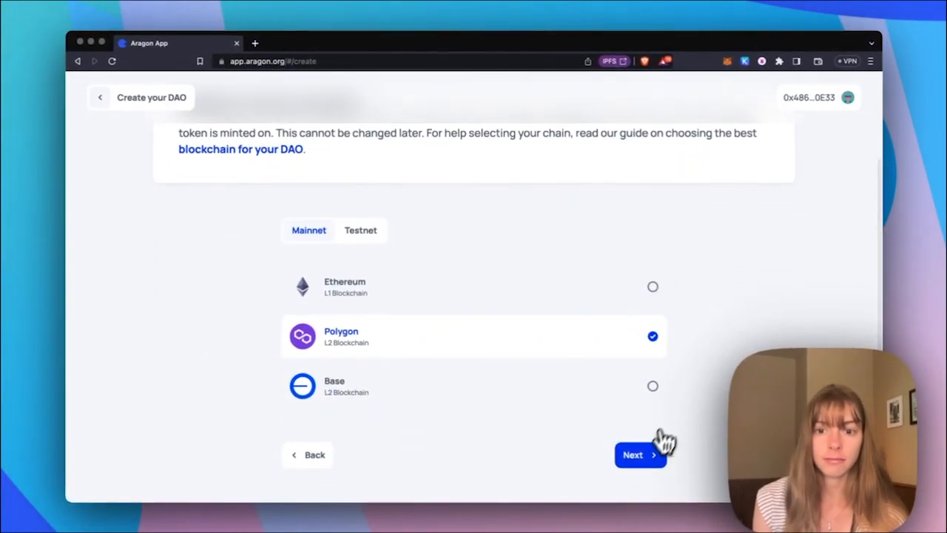
Advance past blockchain and description steps to membership with Token holders and no existing token.
click(639, 455)
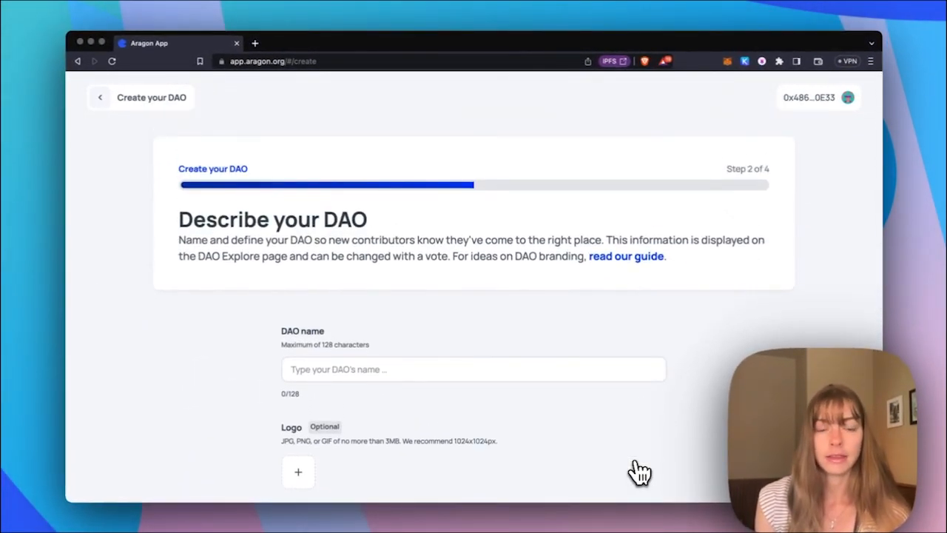
mouse_move(598, 411)
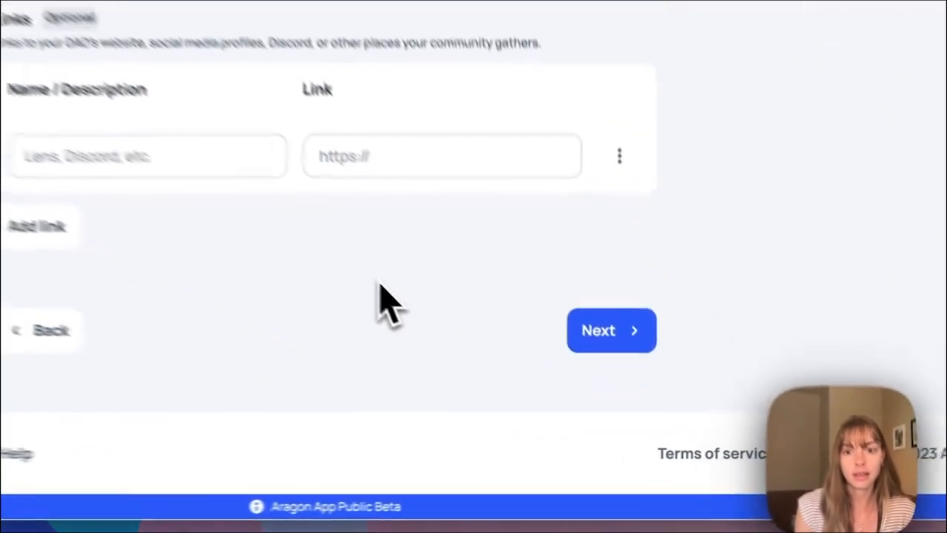
click(611, 330)
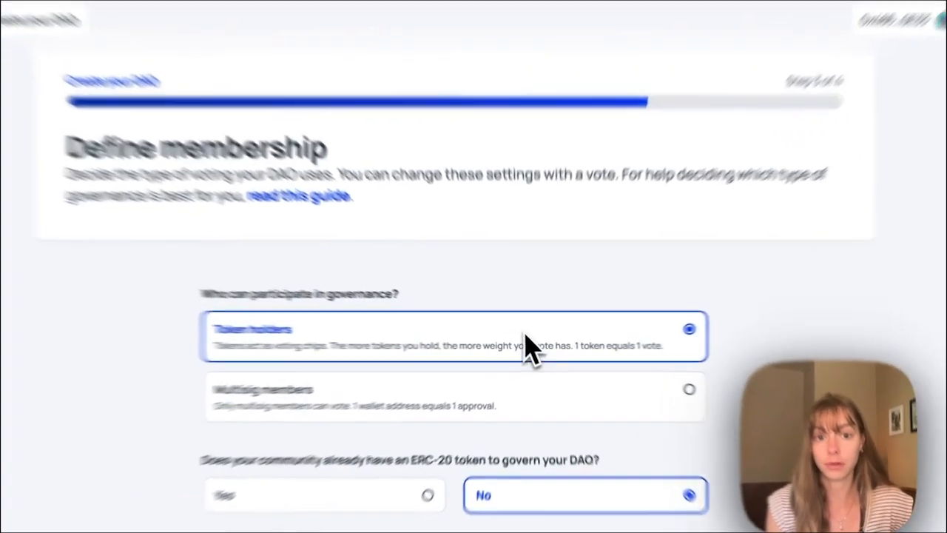
Create Test Token (TEST) and raise the connected wallet's allocation to 10 tokens.
scroll(down, 3)
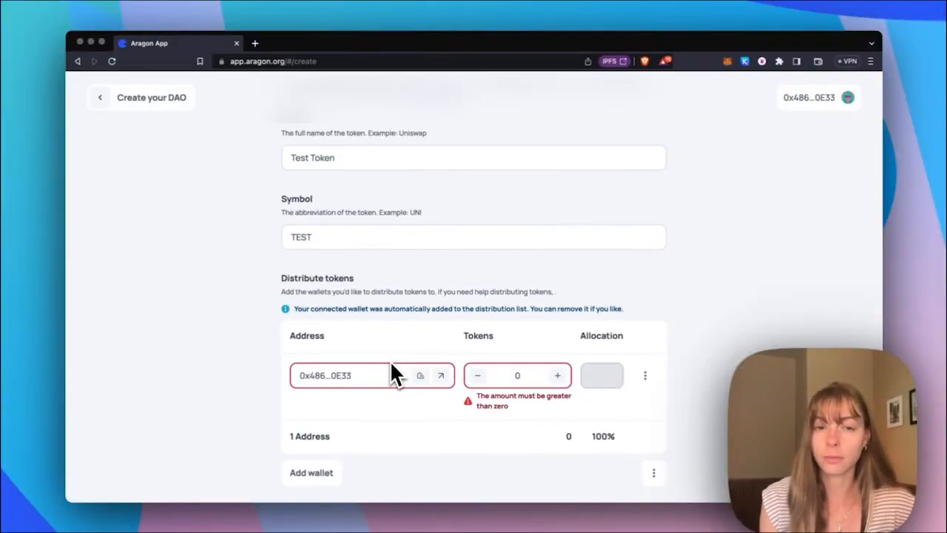
scroll(down, 3)
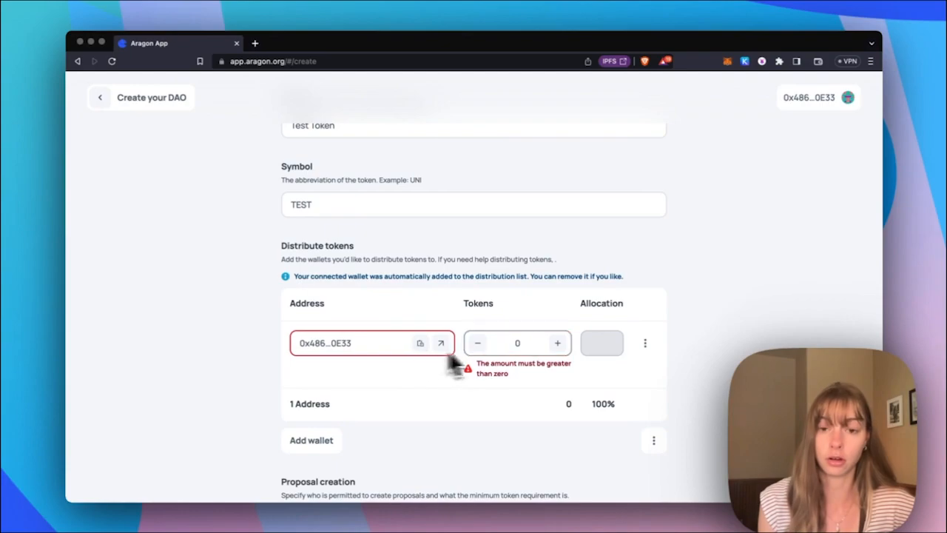
click(557, 343)
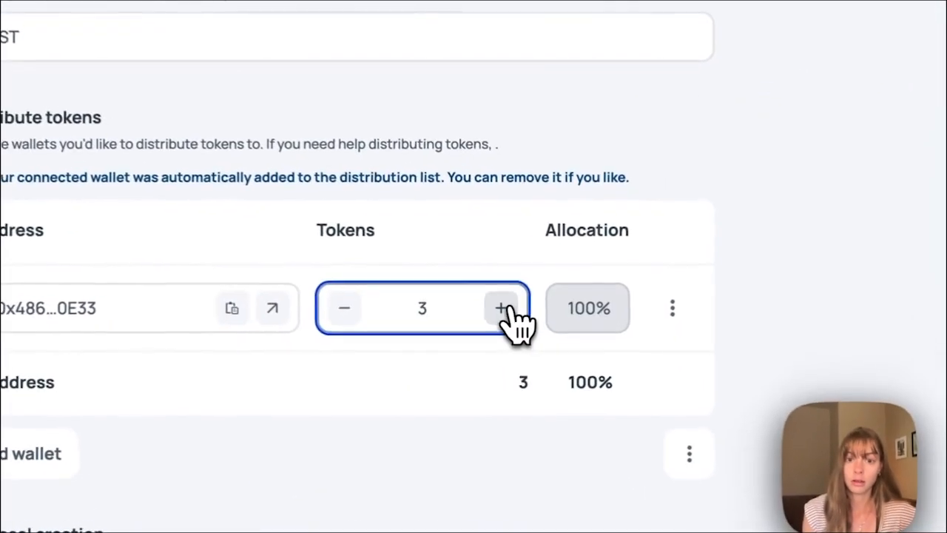
click(501, 307)
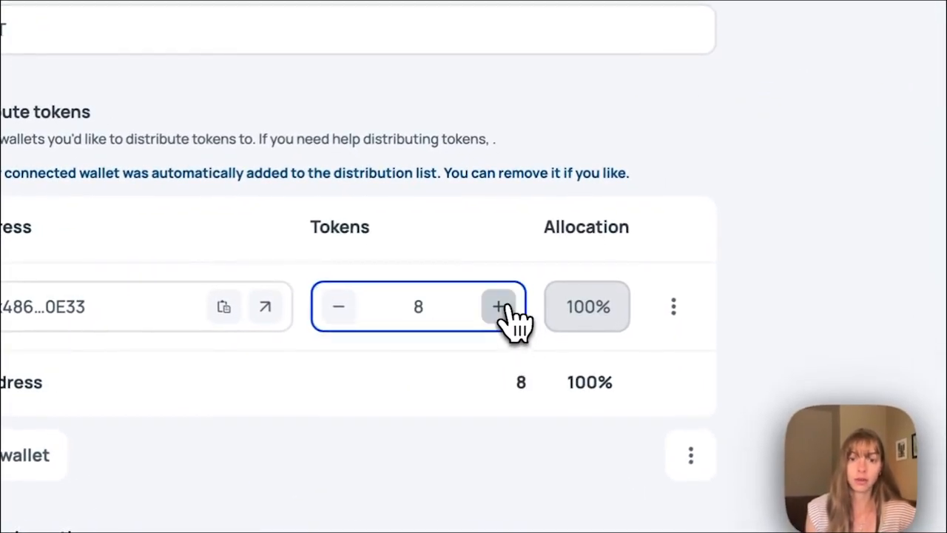
click(498, 306)
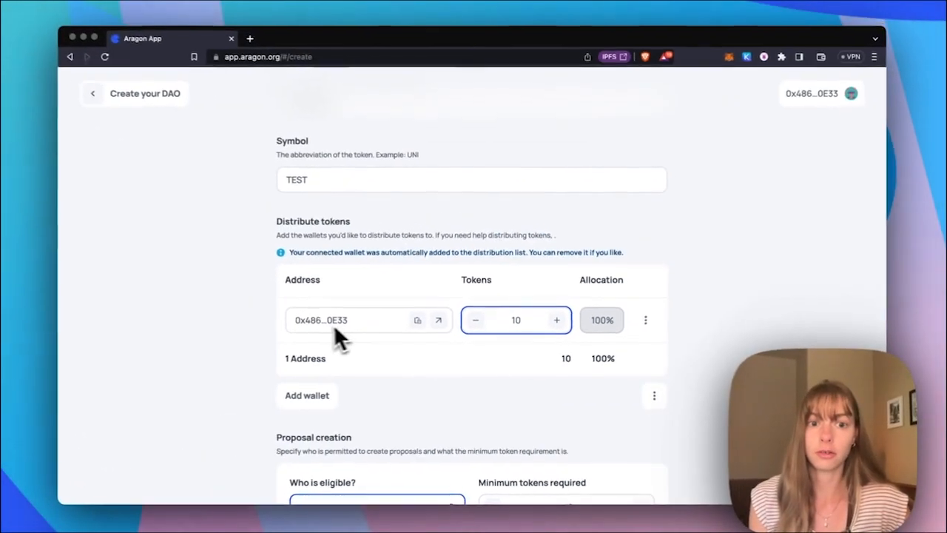
Lower the minimum tokens required for proposal creation to 2 and continue to voting settings.
scroll(down, 3)
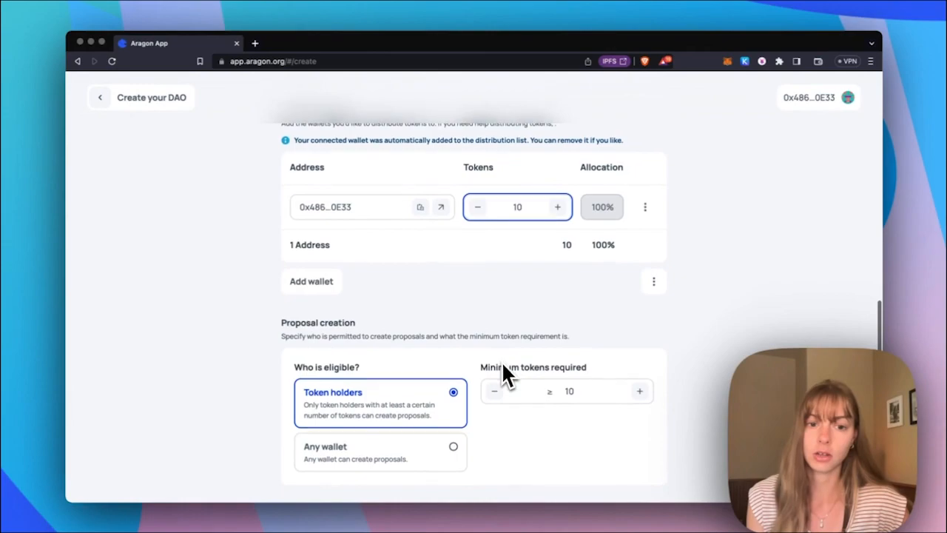
scroll(down, 3)
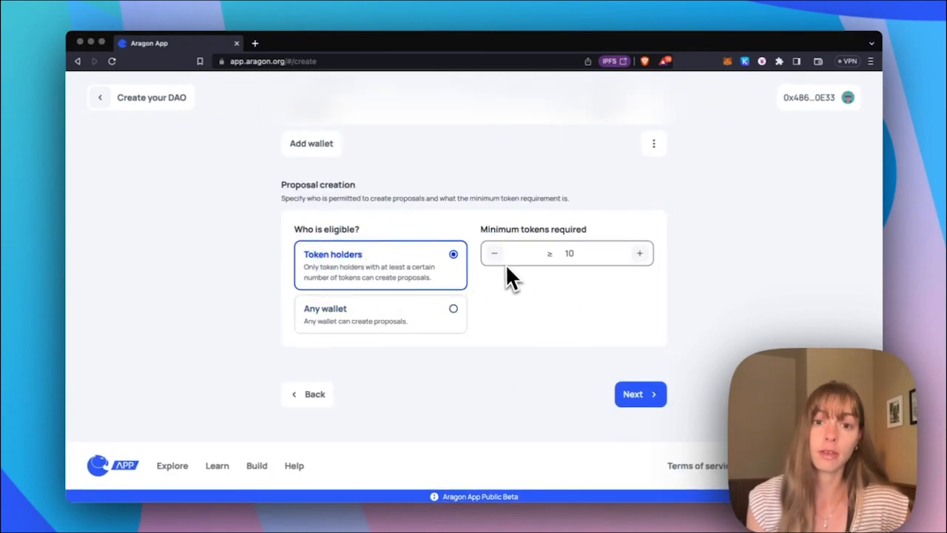
click(494, 253)
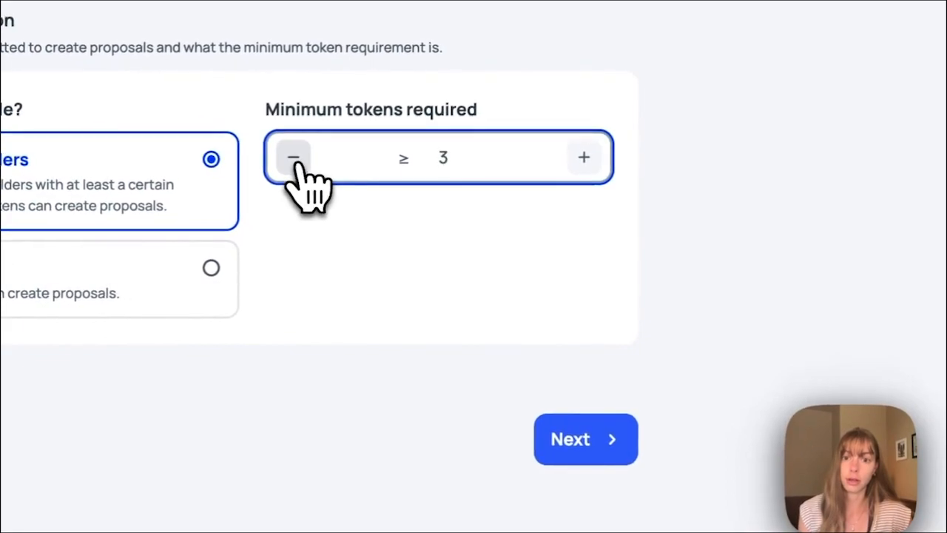
click(294, 157)
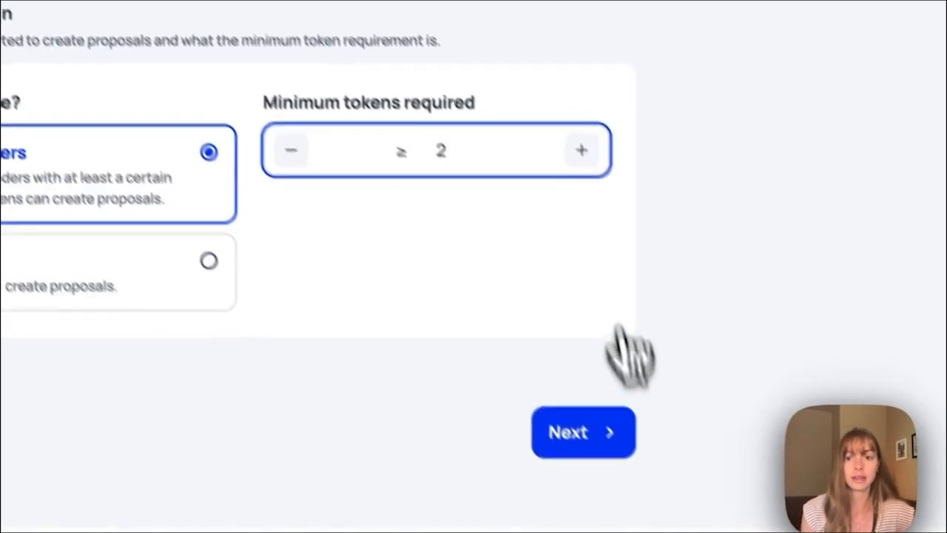
click(582, 432)
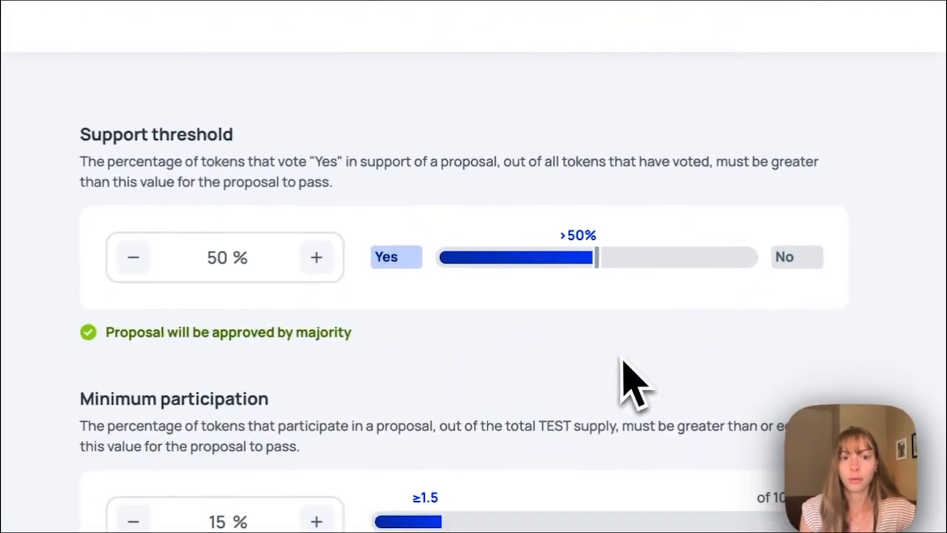
mouse_move(521, 311)
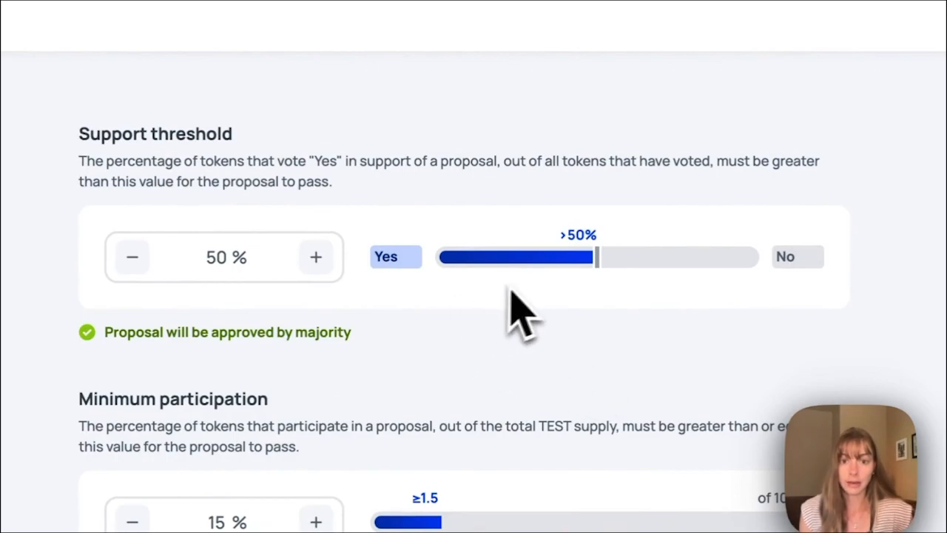
mouse_move(404, 215)
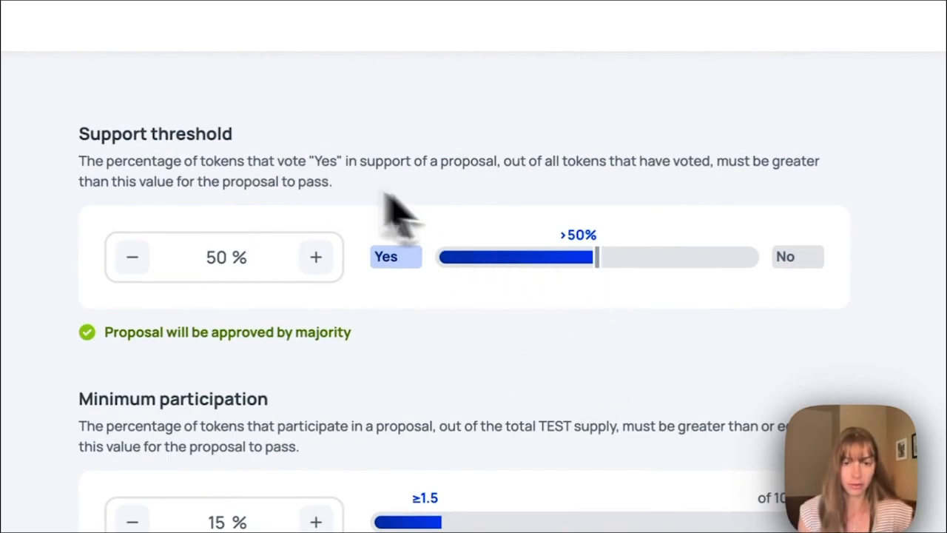
mouse_move(480, 237)
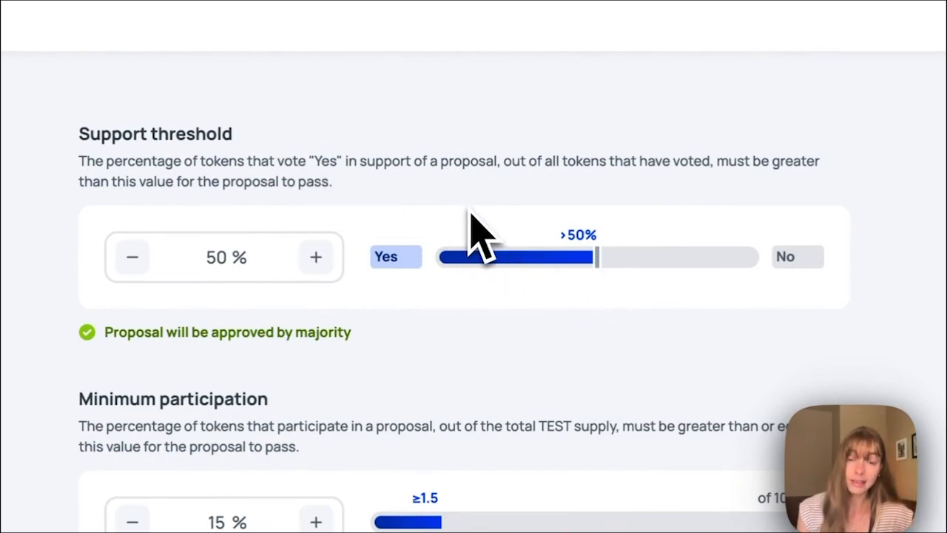
mouse_move(511, 244)
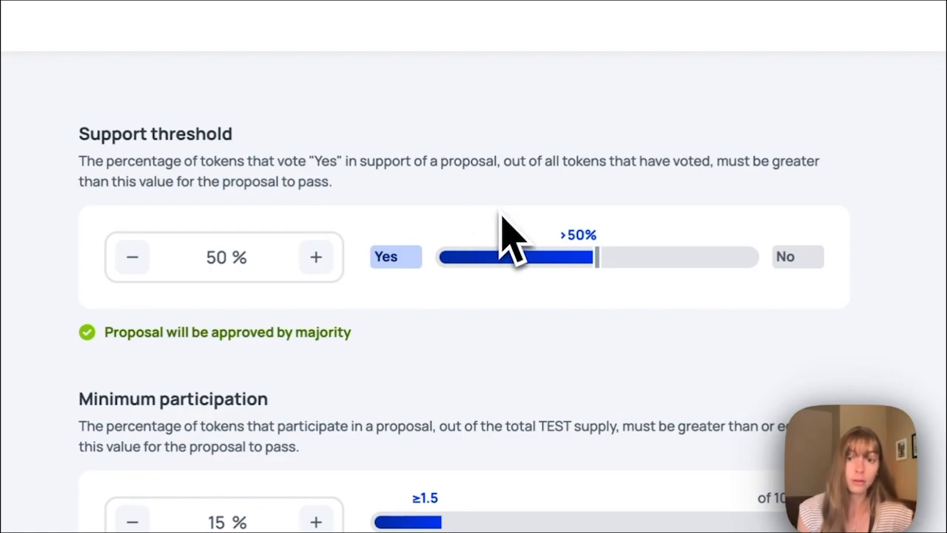
scroll(down, 3)
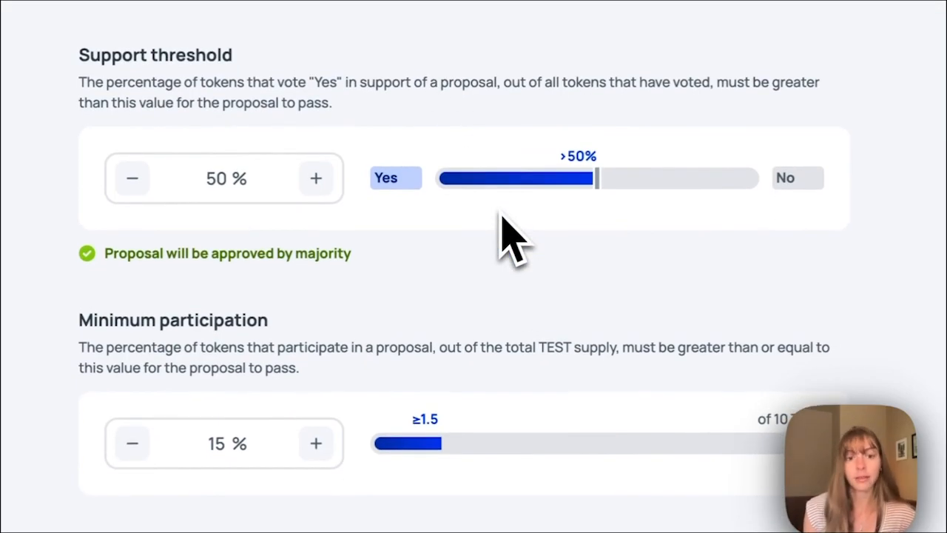
scroll(down, 3)
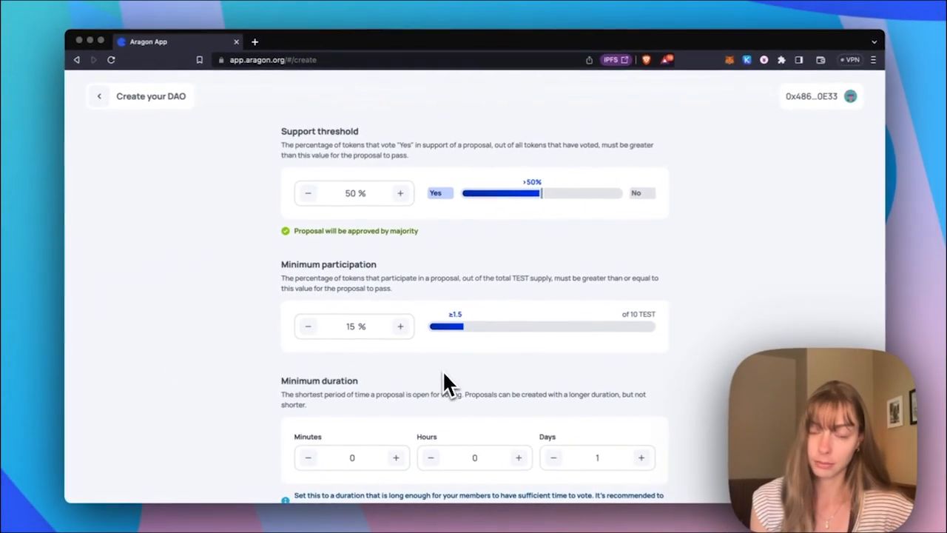
mouse_move(470, 348)
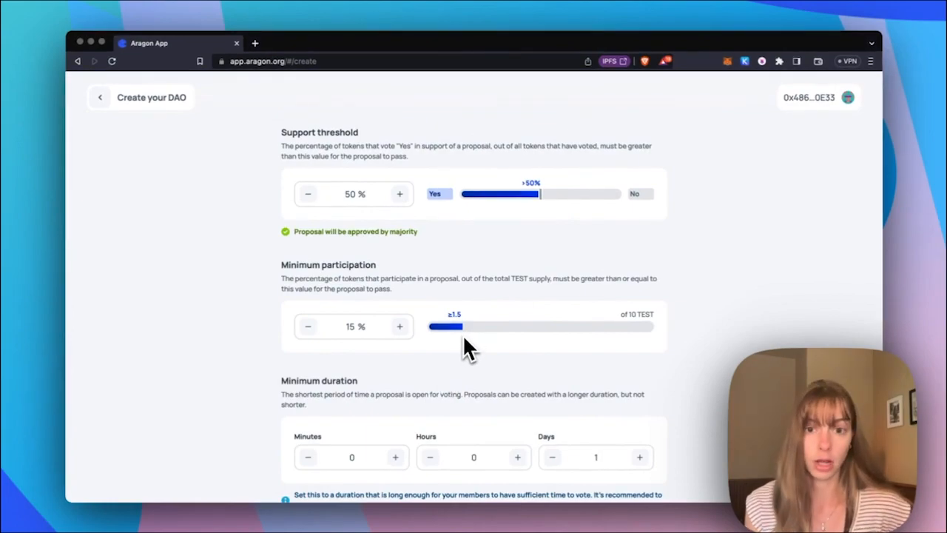
scroll(down, 3)
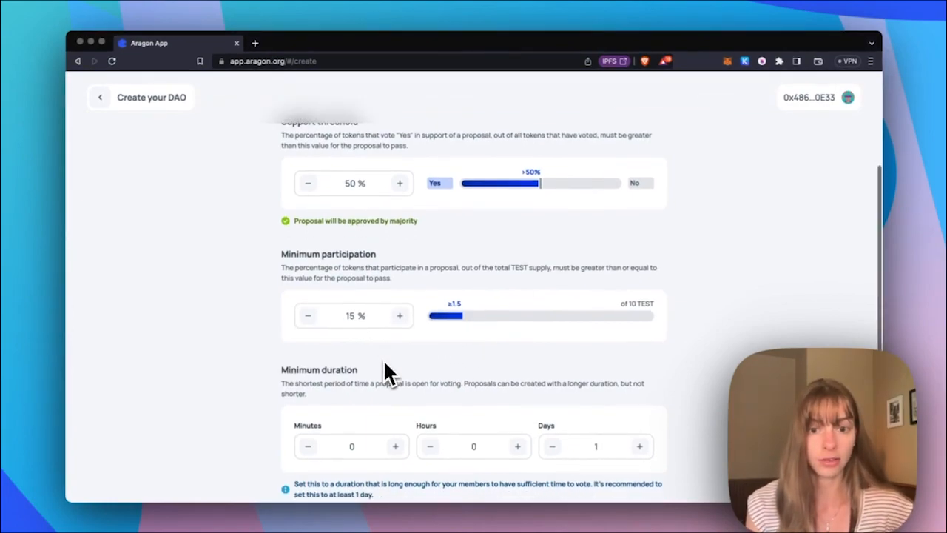
scroll(down, 3)
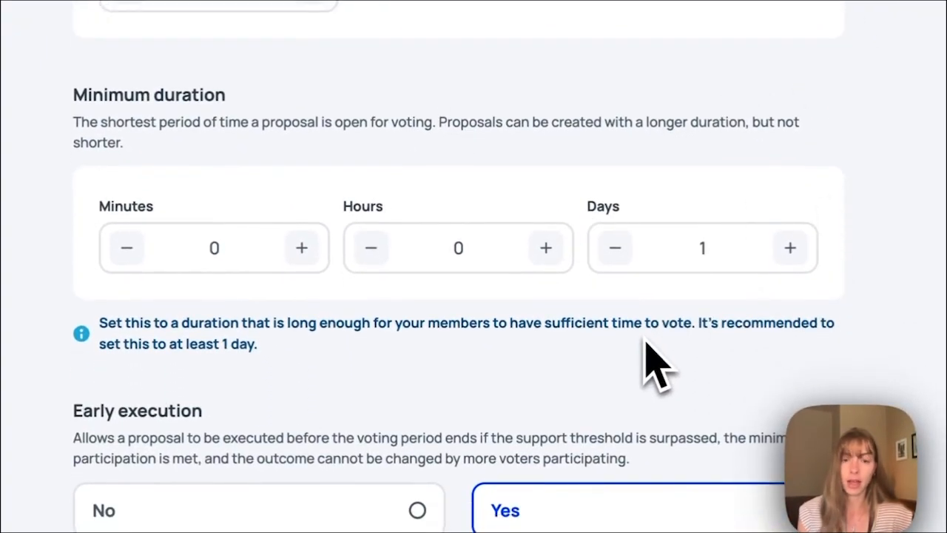
scroll(down, 3)
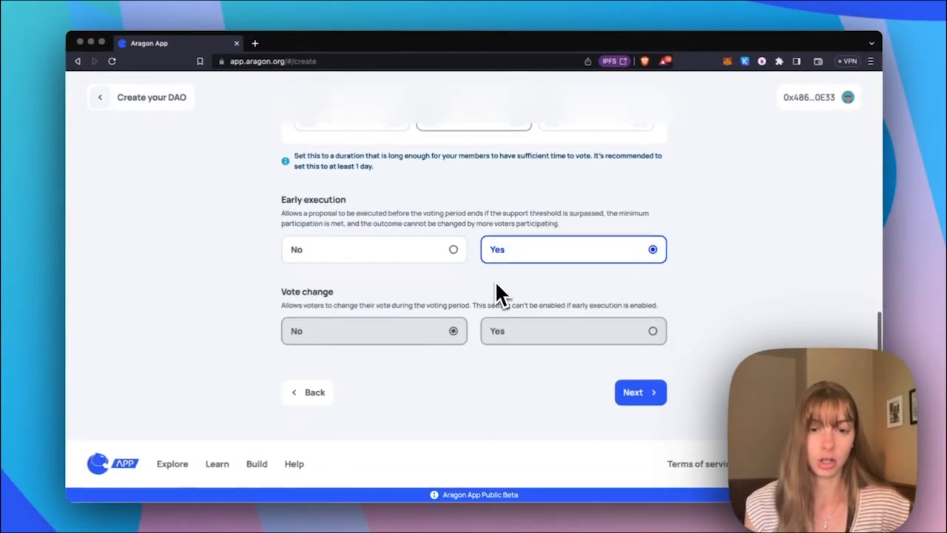
mouse_move(529, 251)
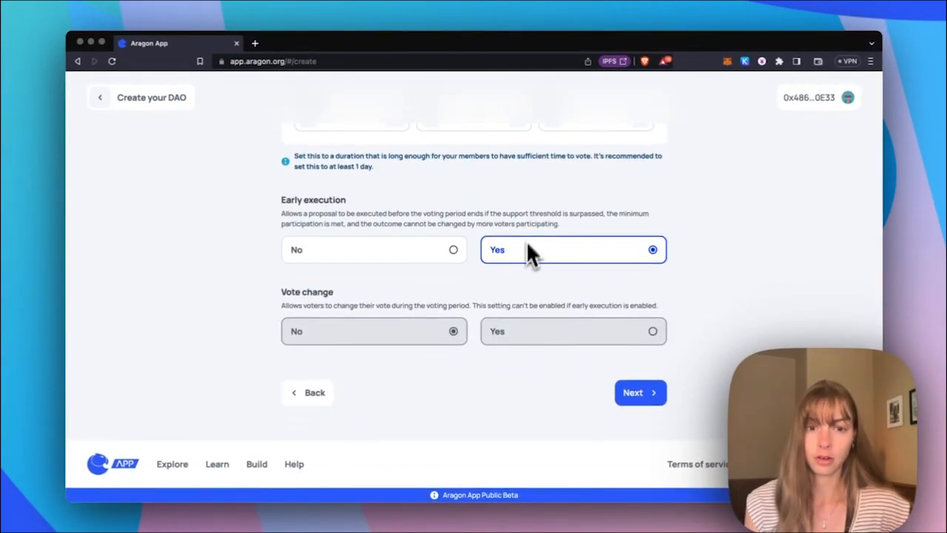
mouse_move(385, 355)
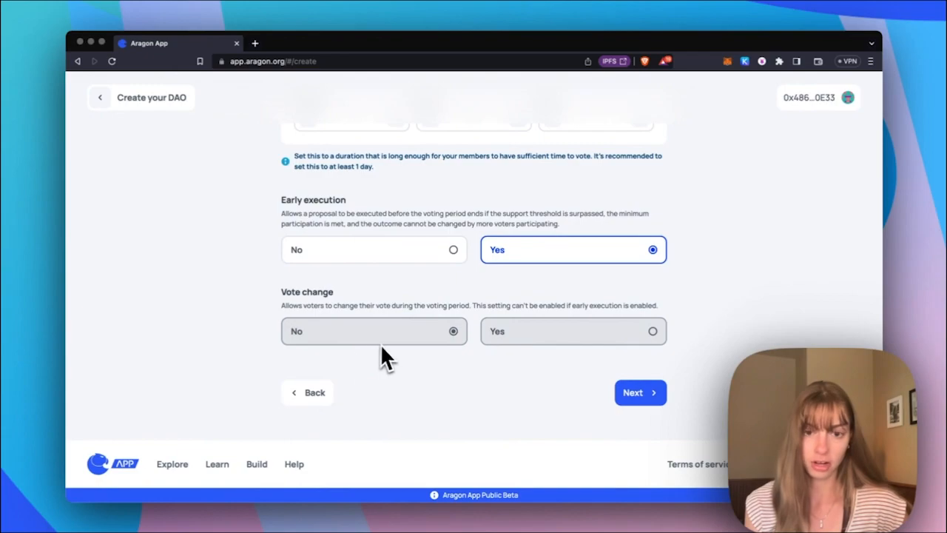
mouse_move(663, 481)
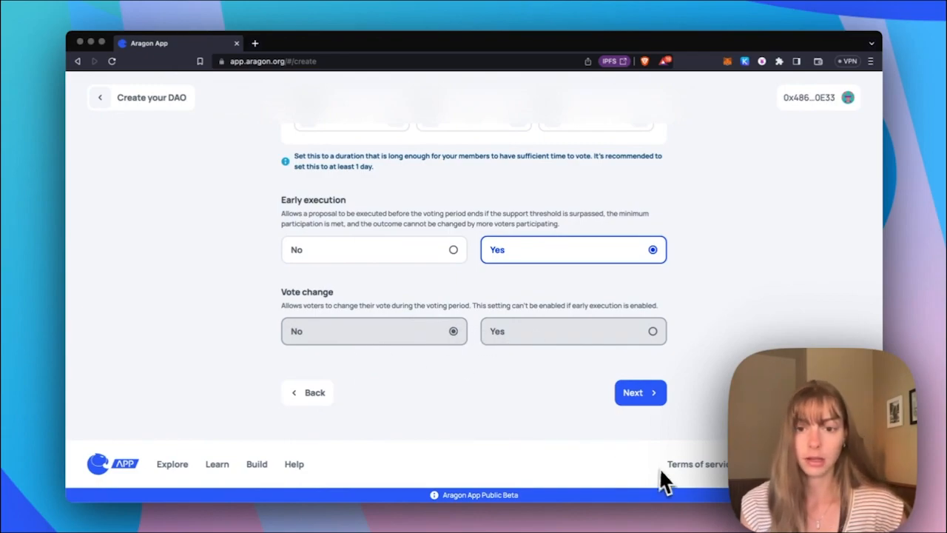
Confirm the reviewed values and request deployment, showing a fee of about 0.106 MATIC.
click(639, 392)
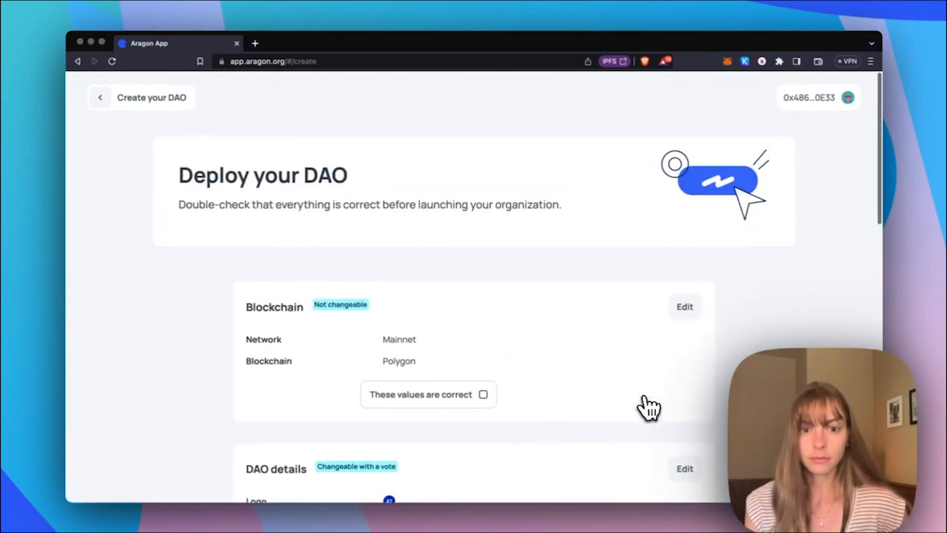
mouse_move(496, 355)
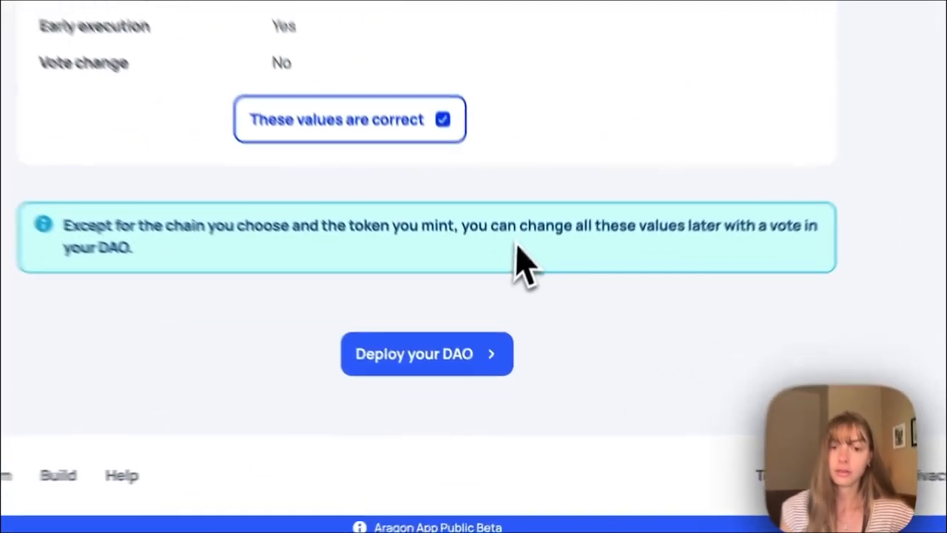
click(427, 353)
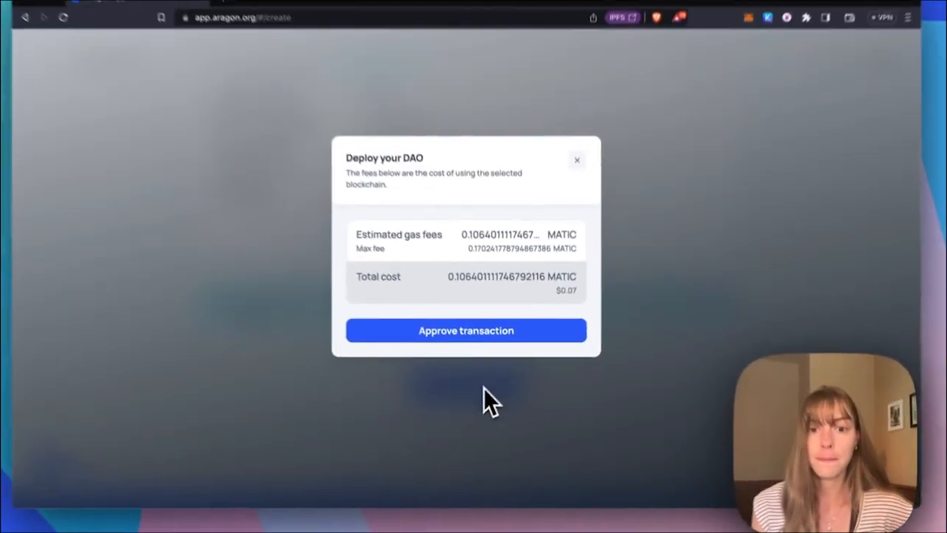
Approve the deployment transaction and launch the Airdrop test dao dashboard.
click(466, 330)
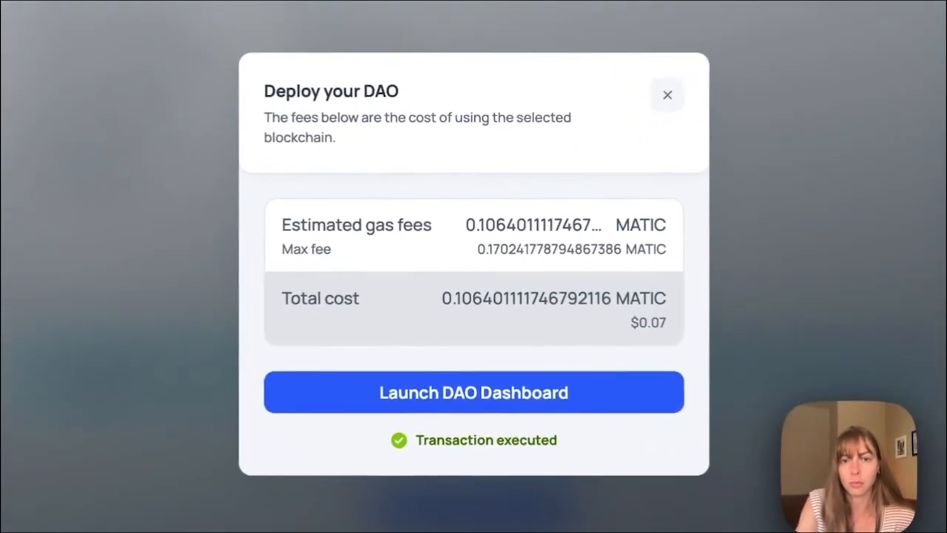
click(473, 393)
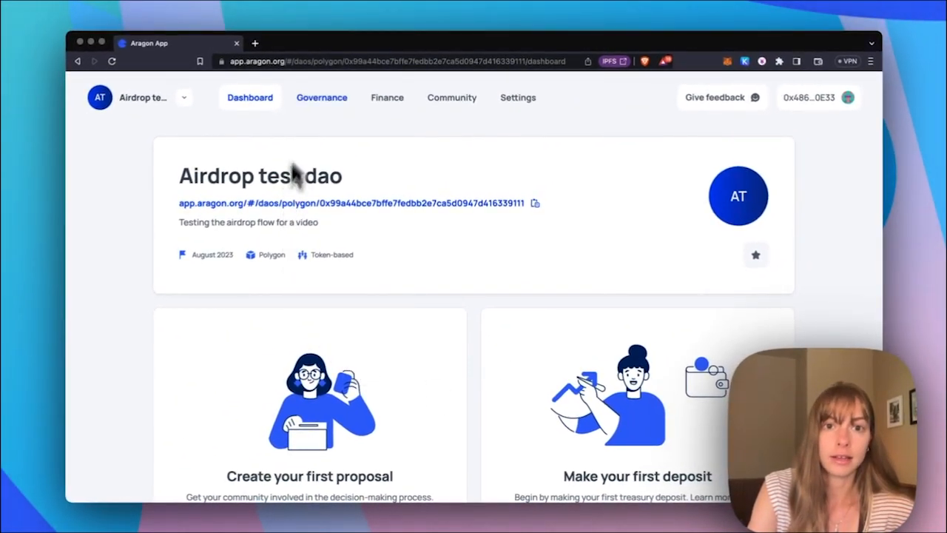
Show the Community page listing one member holding all 10 TEST.
click(452, 97)
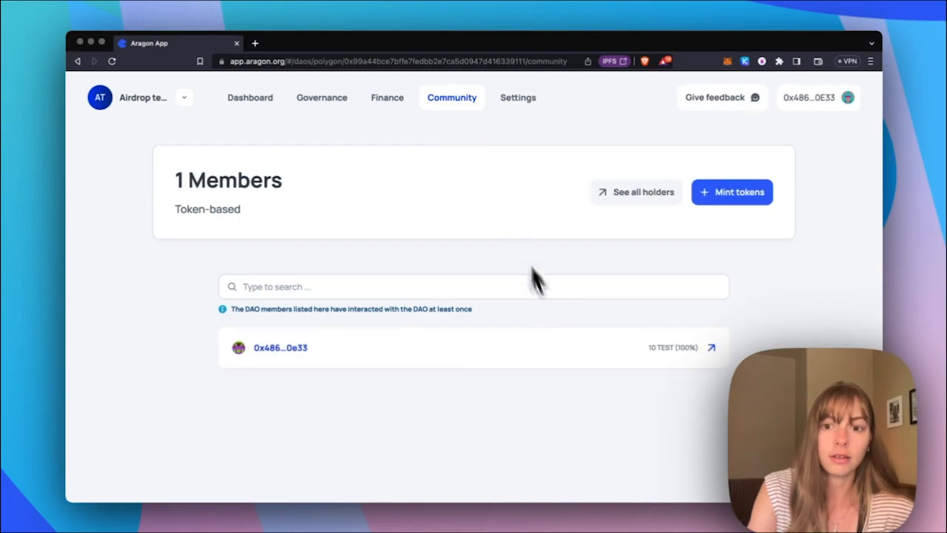
mouse_move(659, 362)
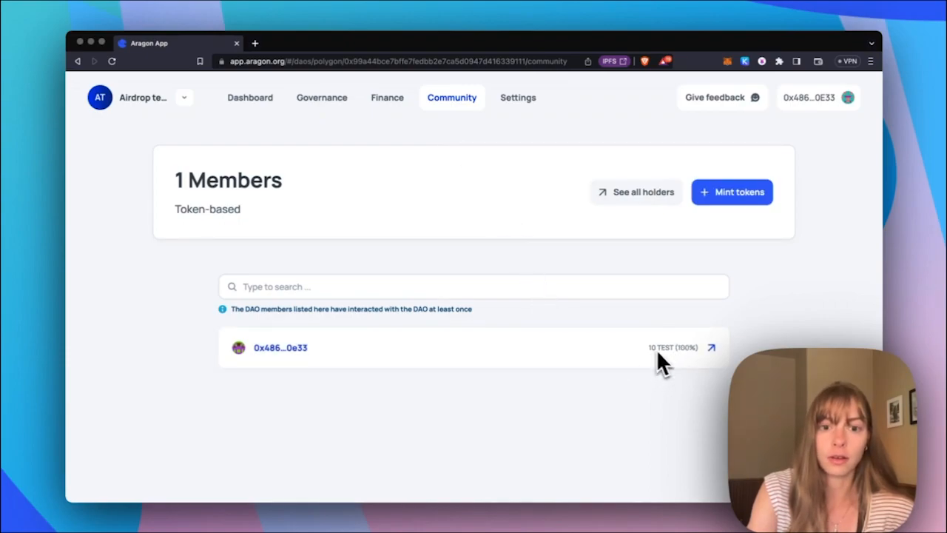
mouse_move(589, 448)
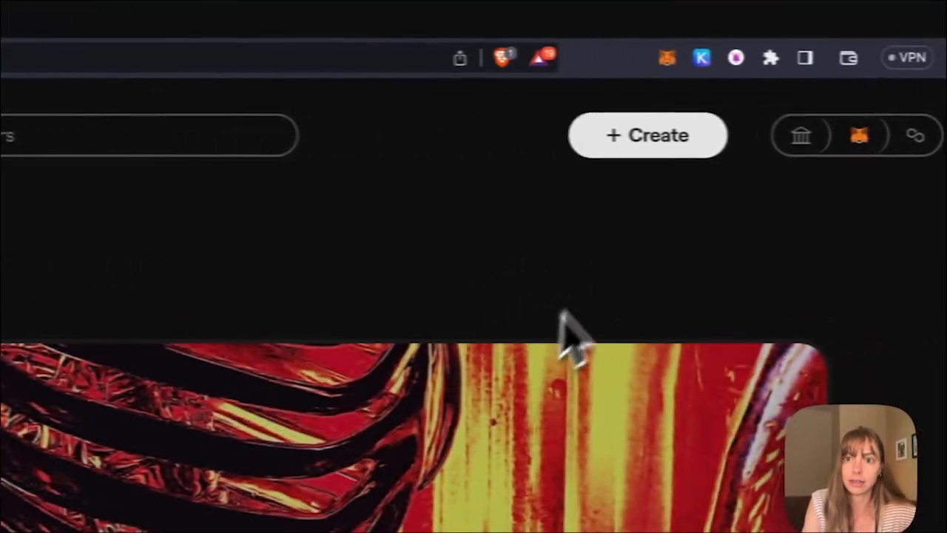
Start a Coinvise Wallet Drop, view its token list, then return to the DAO page.
click(647, 135)
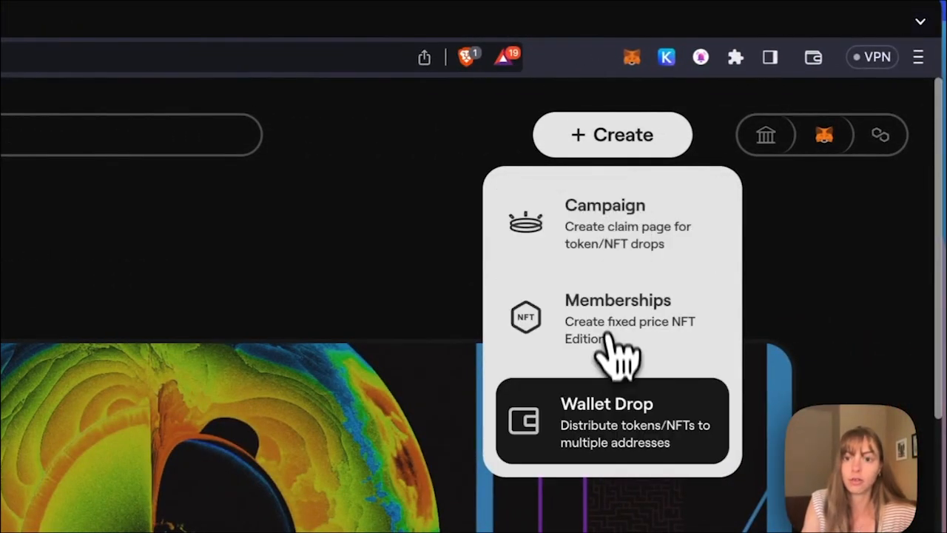
click(607, 422)
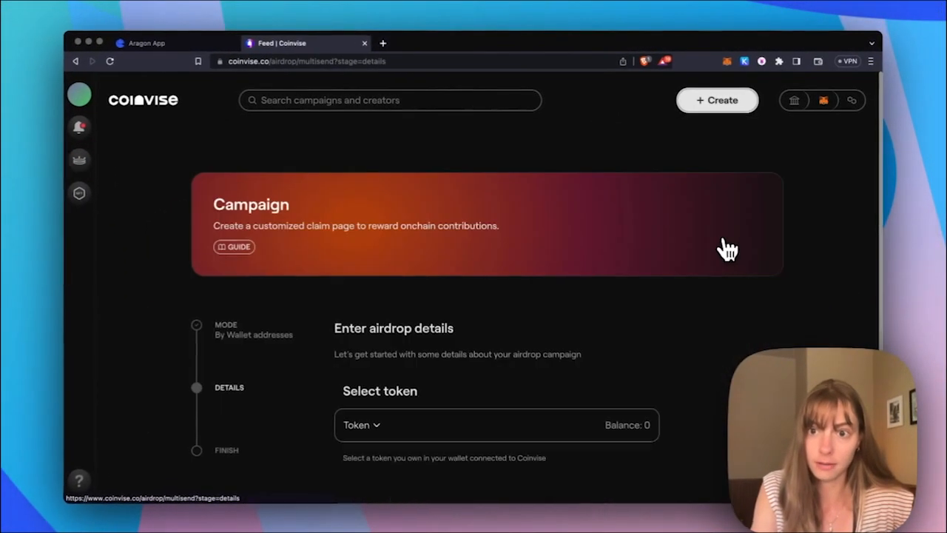
scroll(down, 3)
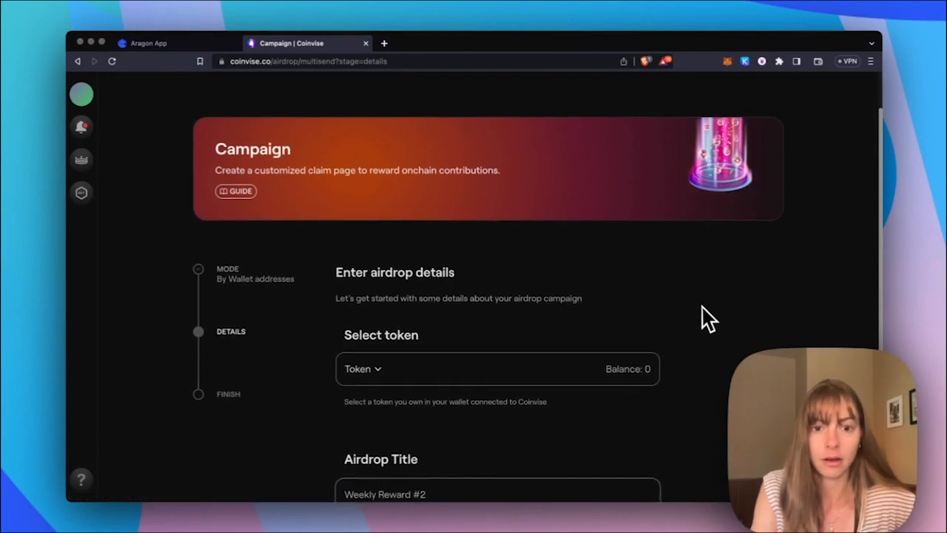
scroll(down, 3)
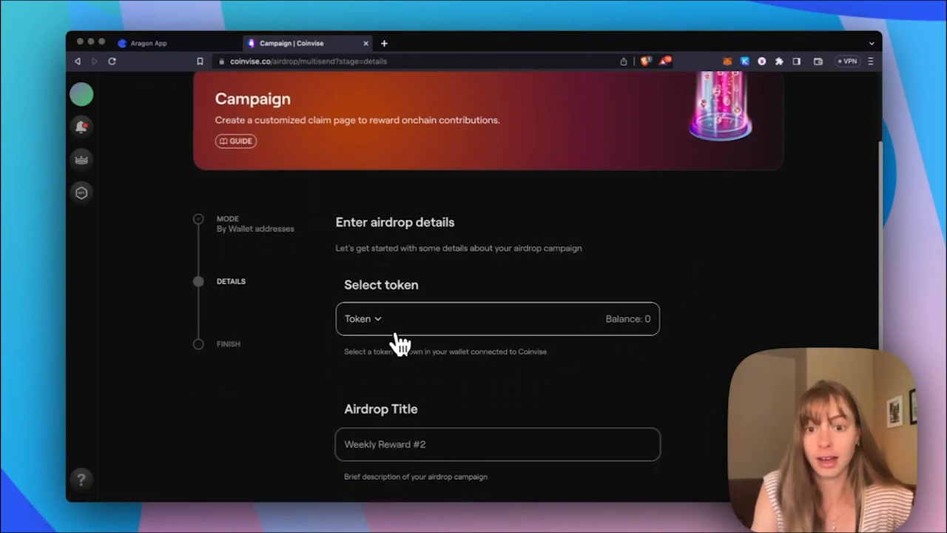
click(363, 319)
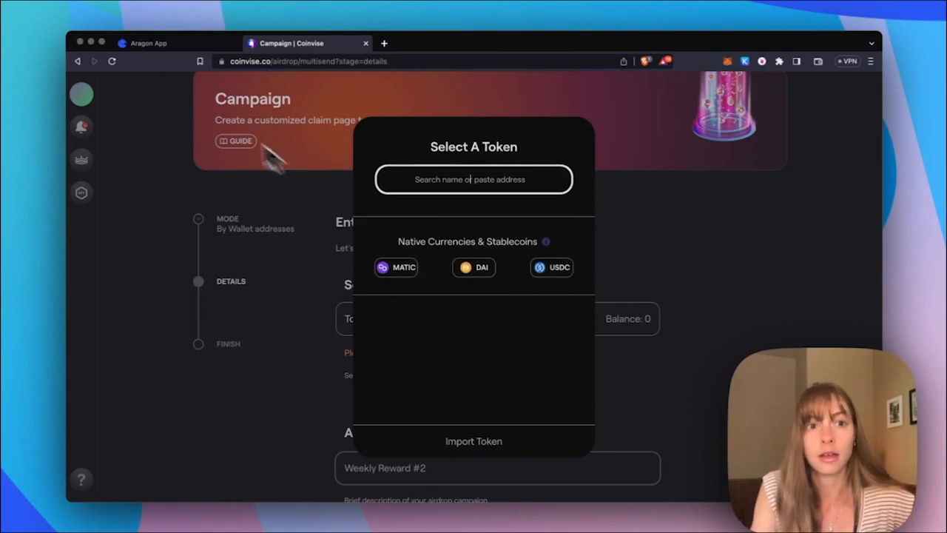
click(147, 43)
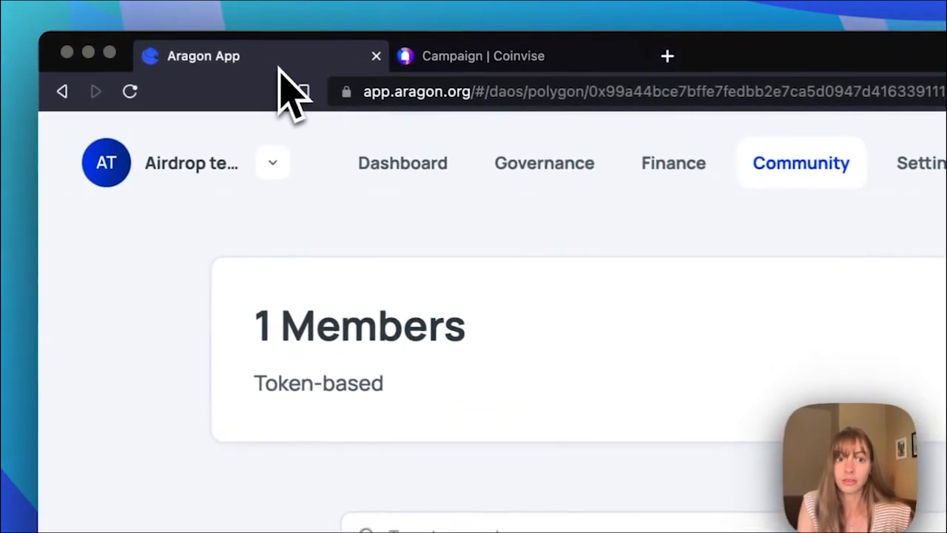
Open Test Token (TEST) from the wallet's ERC-20 transfers and copy its contract address.
scroll(down, 3)
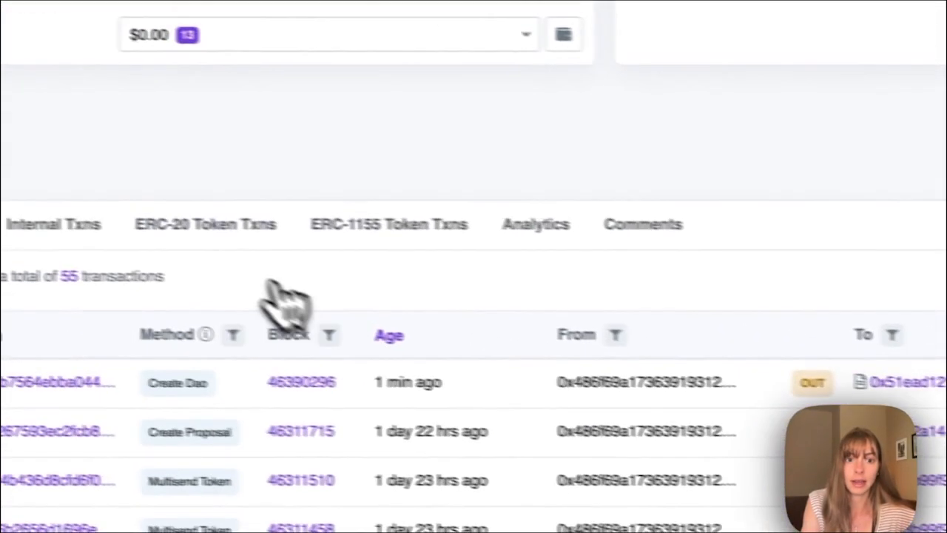
click(205, 224)
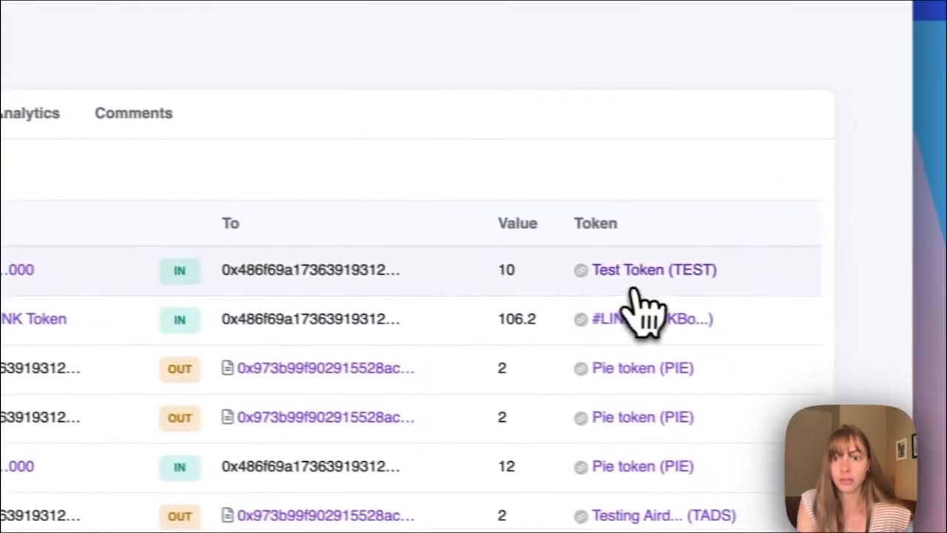
click(653, 269)
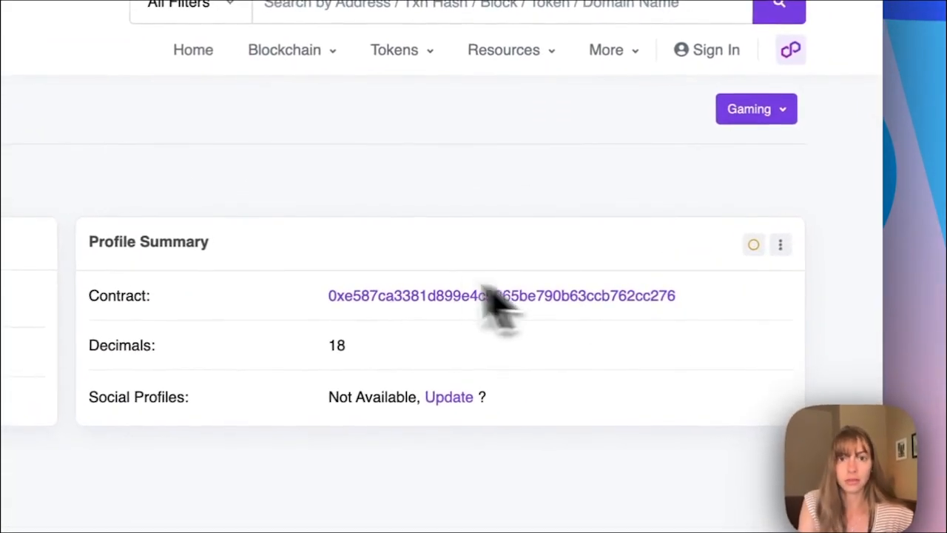
click(304, 57)
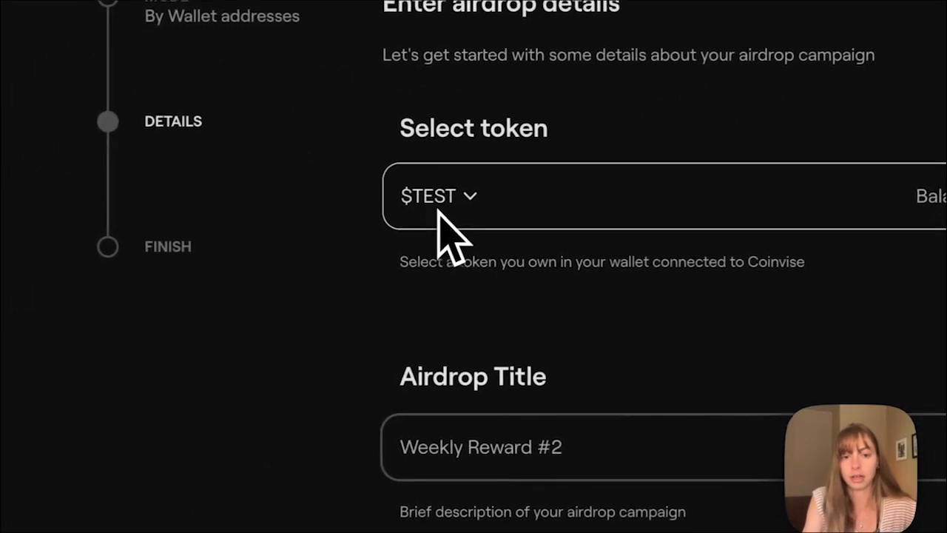
Advance the titled TEST airdrop to the recipients step.
scroll(down, 3)
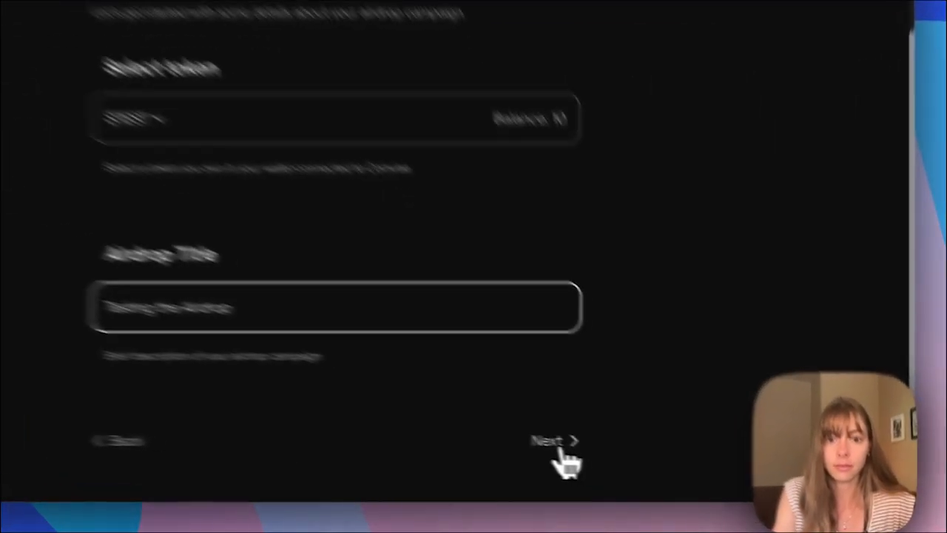
click(552, 440)
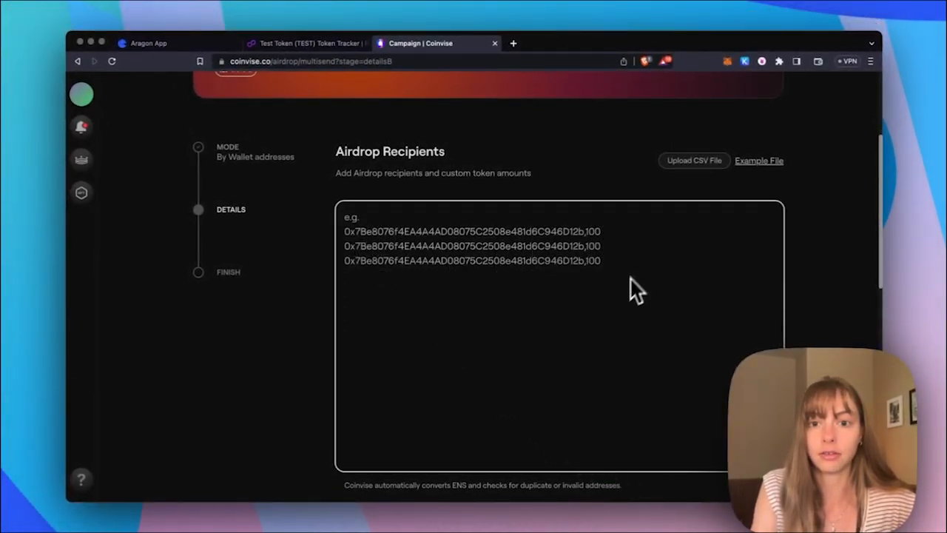
mouse_move(592, 255)
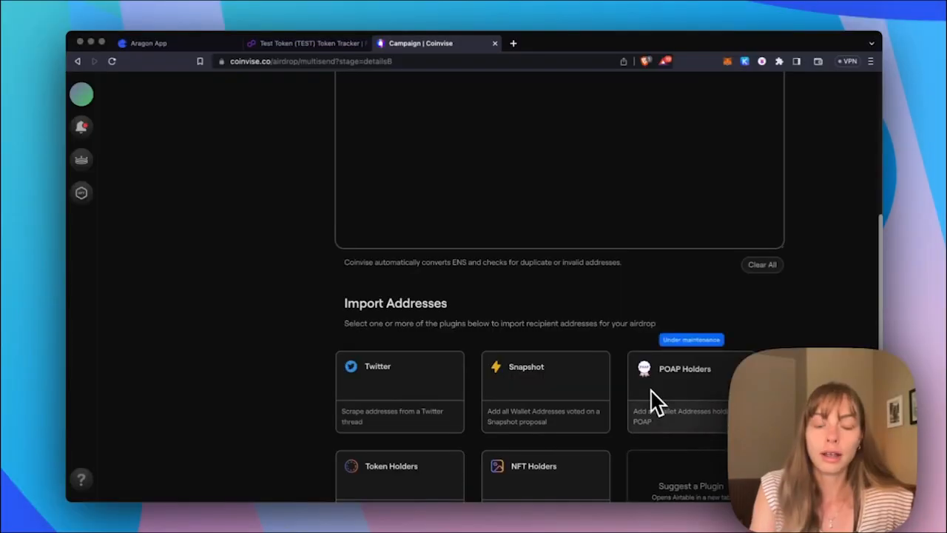
mouse_move(650, 342)
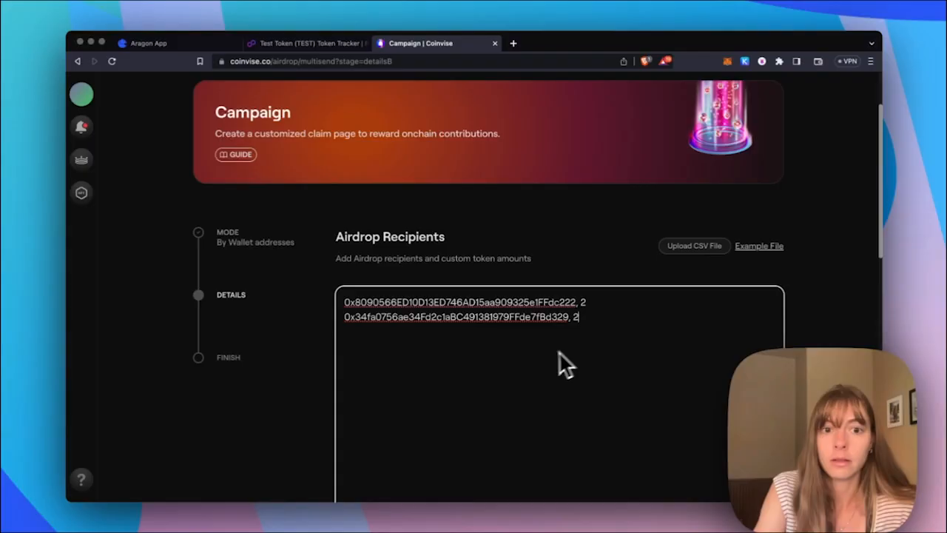
mouse_move(614, 393)
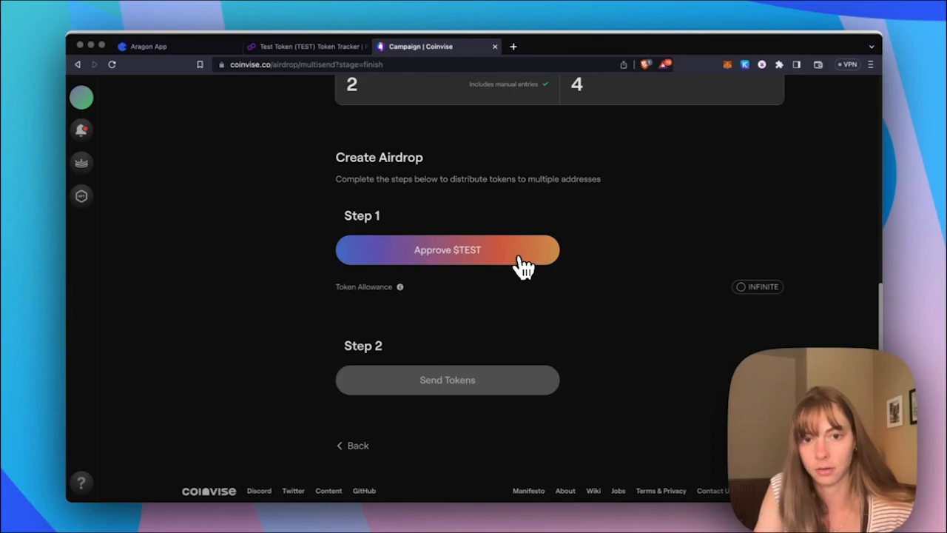
Approve the $TEST token under the Token Agreement, then send the airdrop to both recipients.
click(446, 250)
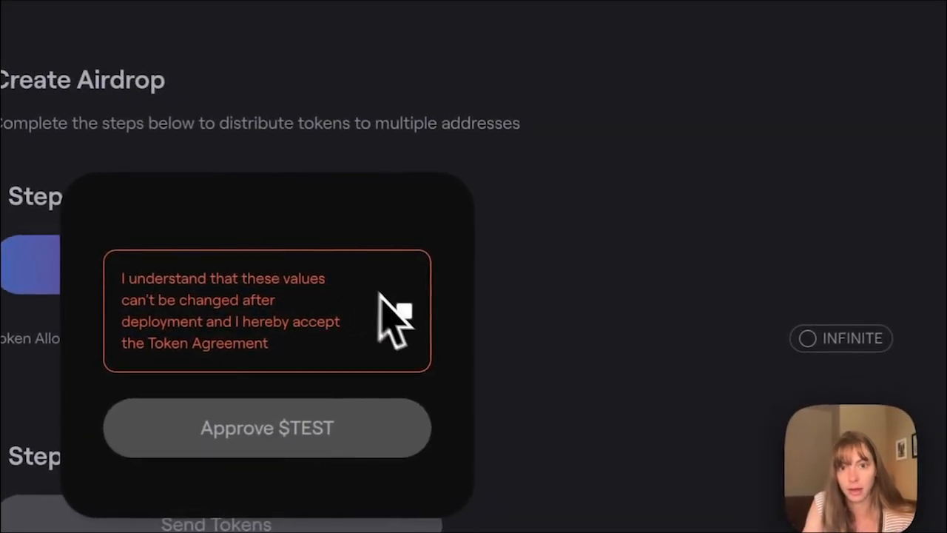
click(266, 427)
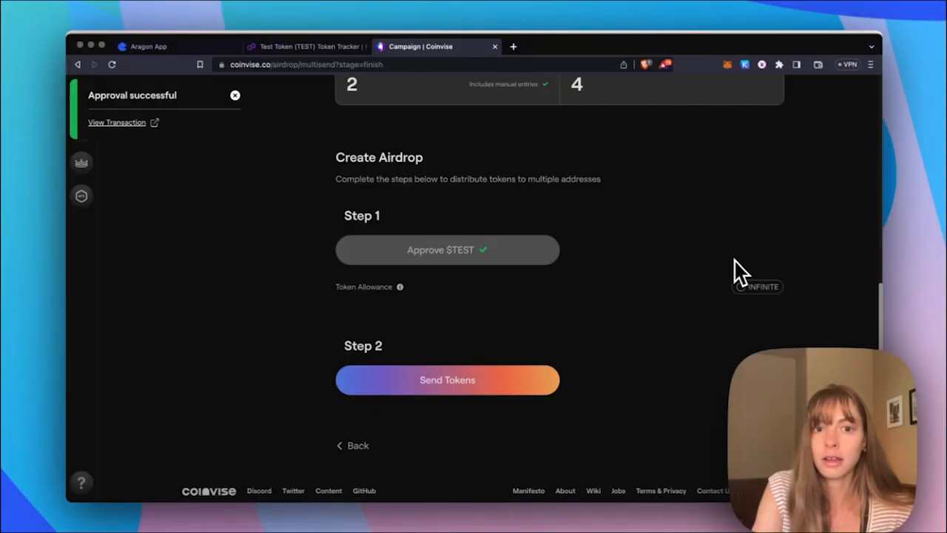
mouse_move(620, 307)
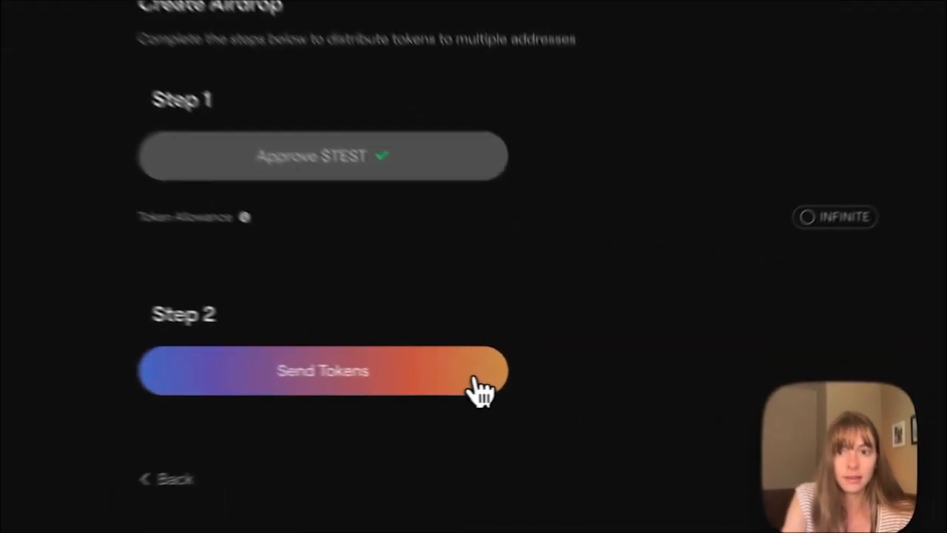
click(322, 370)
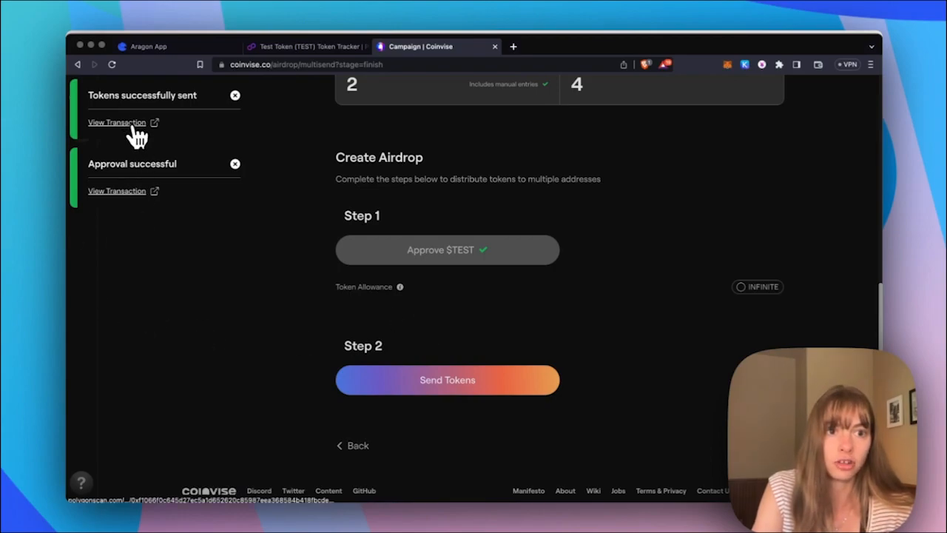
Open the airdrop transaction on PolygonScan and scroll to the 2 TEST transfers to each wallet.
click(117, 122)
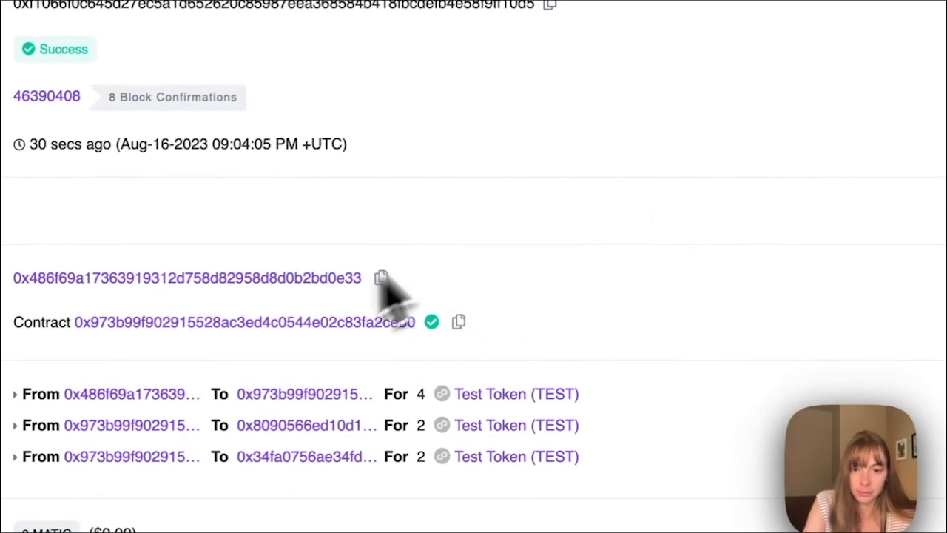
scroll(down, 3)
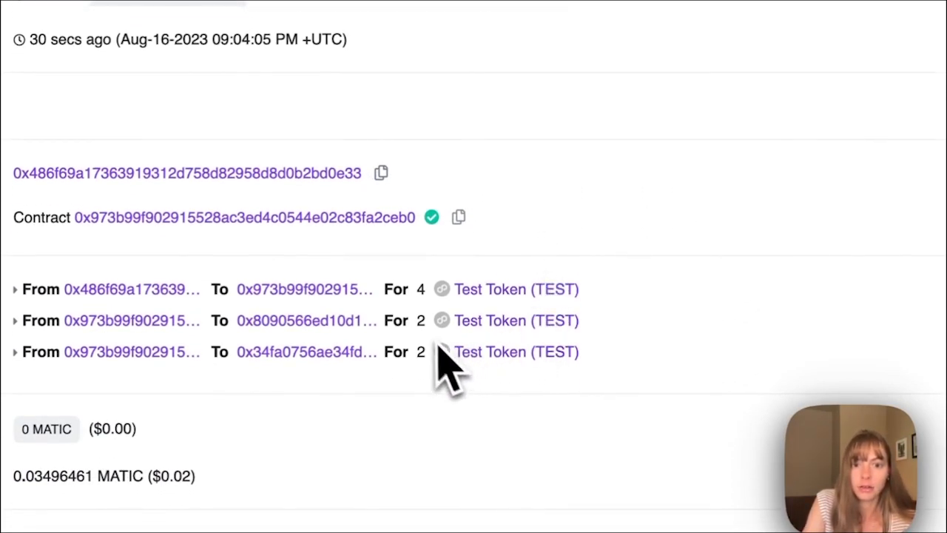
mouse_move(403, 304)
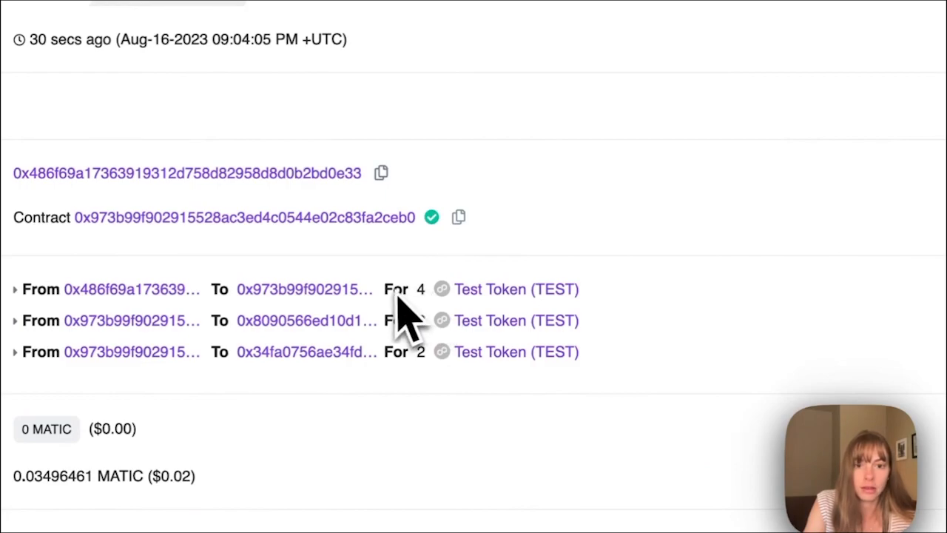